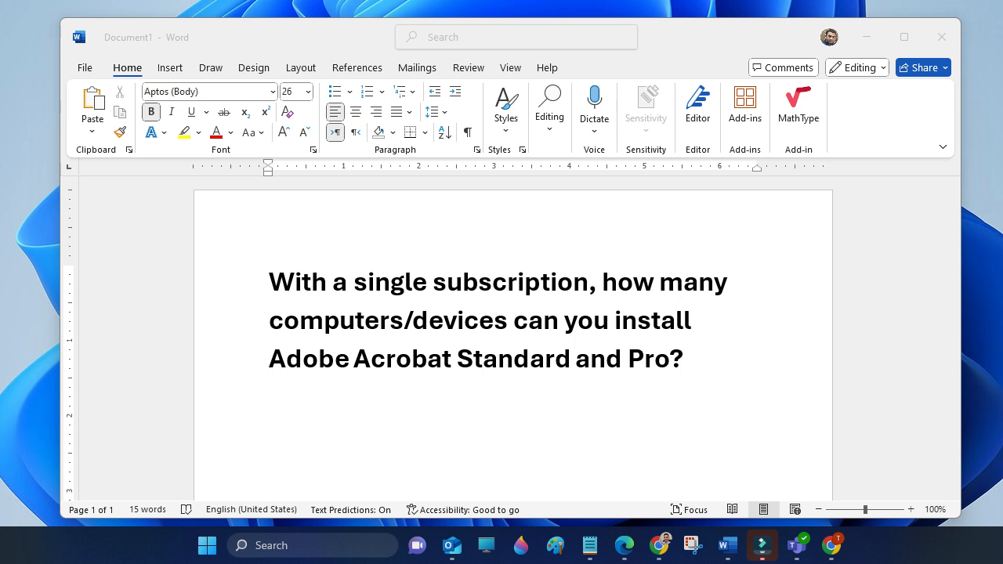
mouse_move(492, 72)
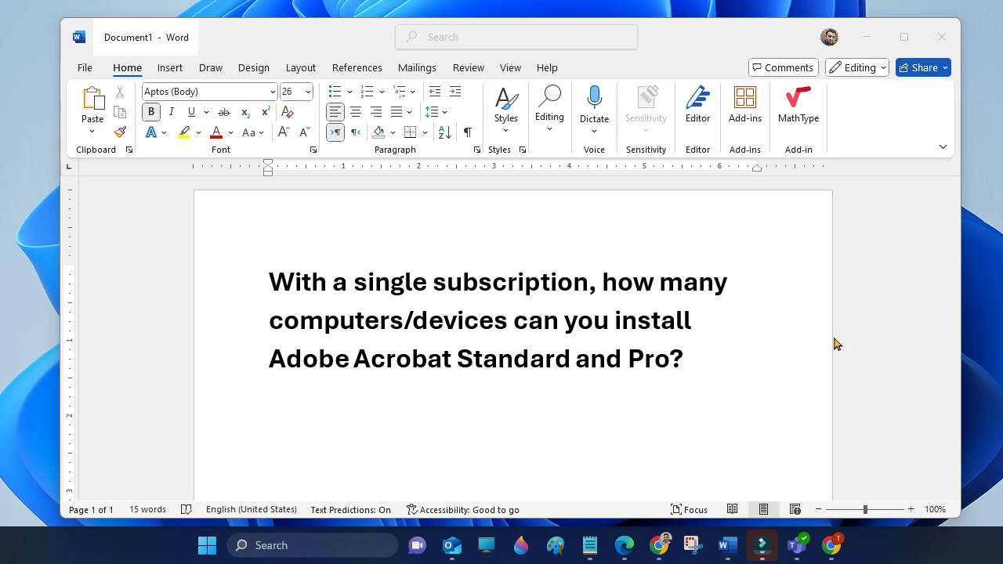
mouse_move(232, 154)
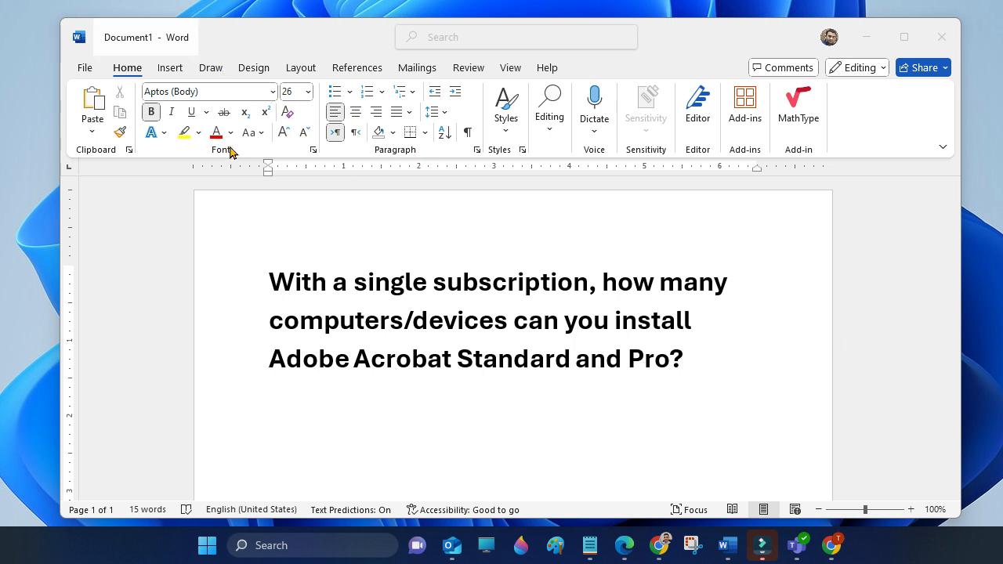